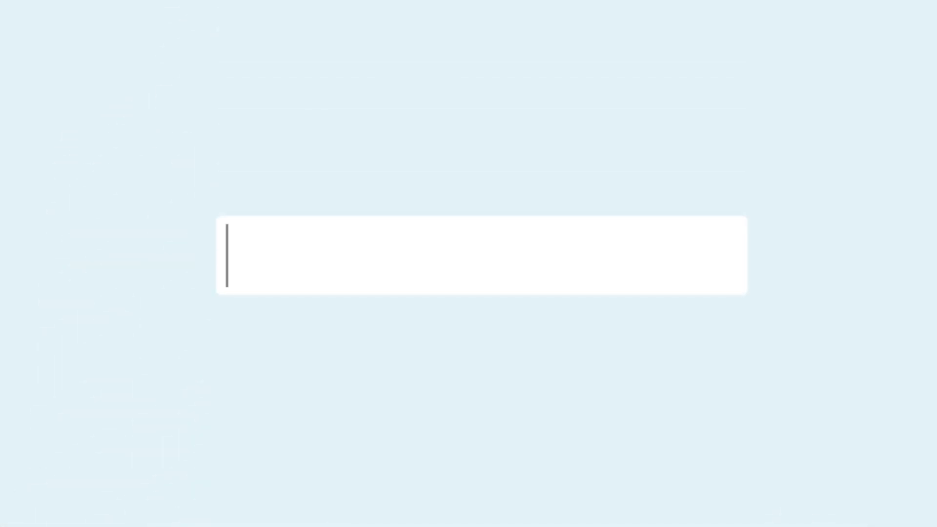
type("What will you enab")
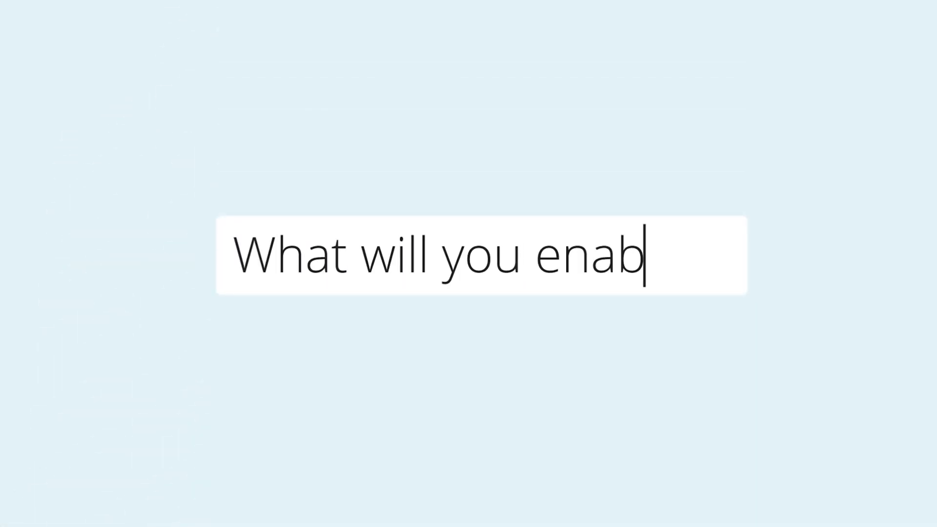